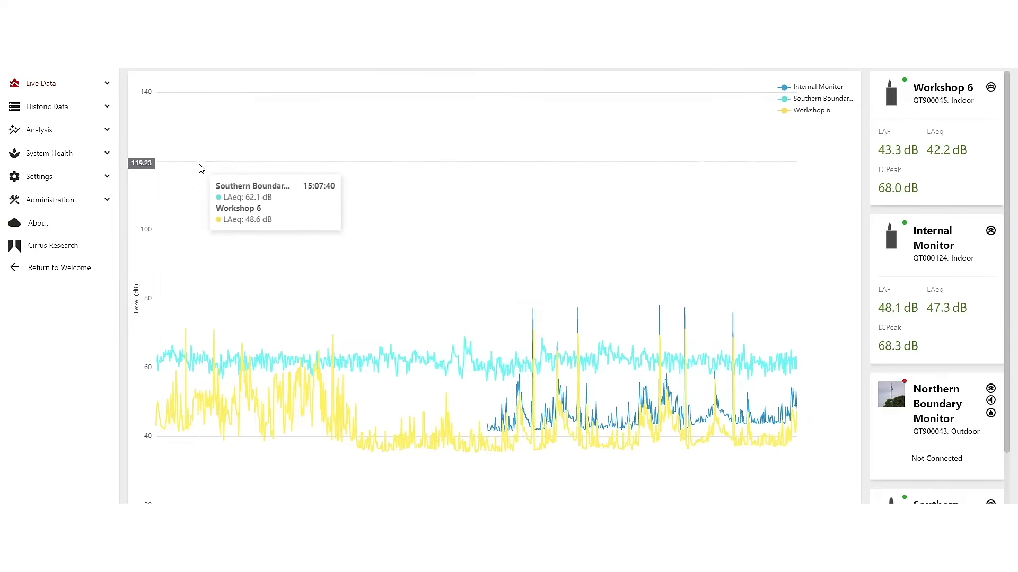
Expand the Live Data menu to list the overview, grid, floor plan and map views
{"action": "left_click", "coordinate": [35, 84]}
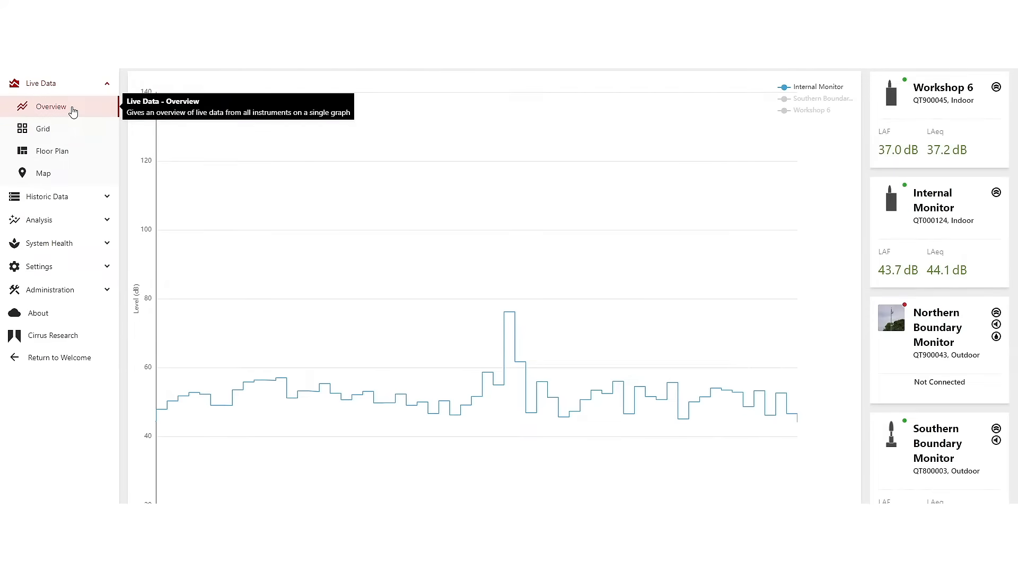
Review the Live Data overview graph, then show the System Monitor usage, temperature, voltage and network charts
{"action": "left_click", "coordinate": [43, 128]}
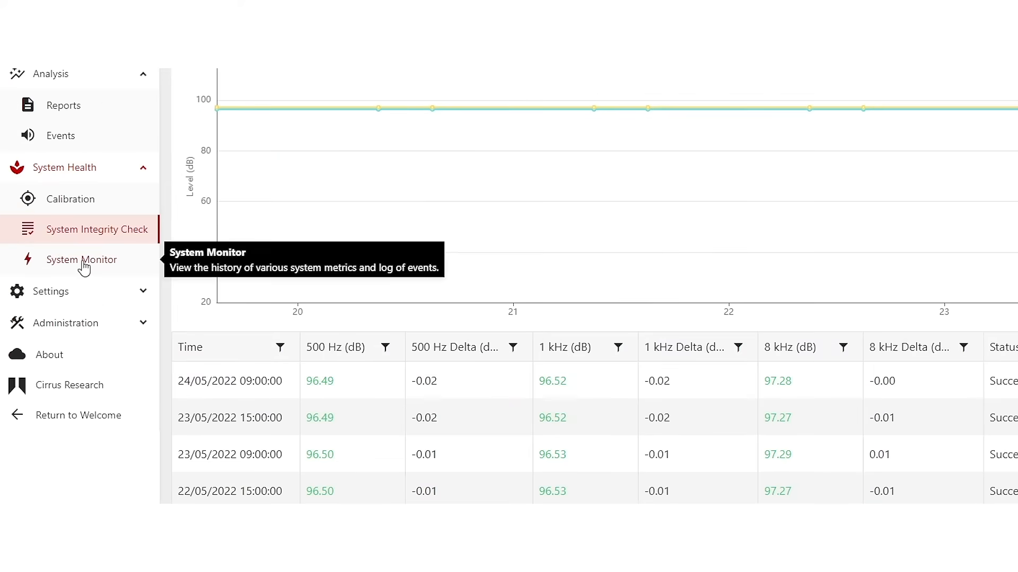
{"action": "left_click", "coordinate": [82, 260]}
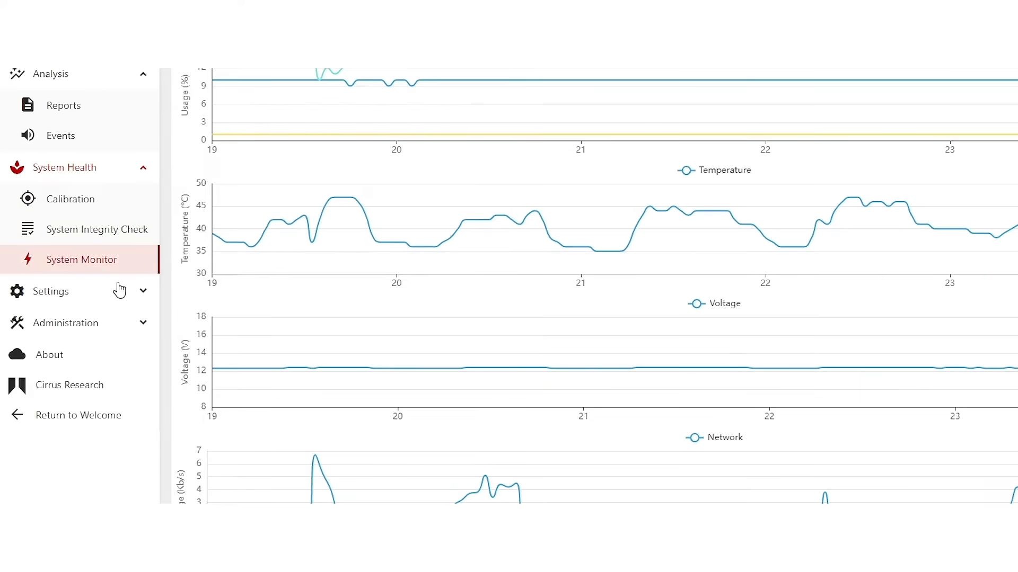